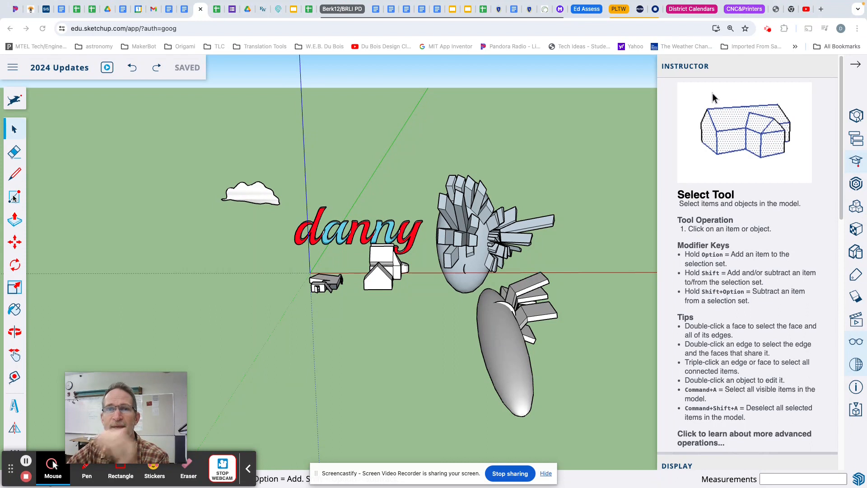
mouse_move(724, 125)
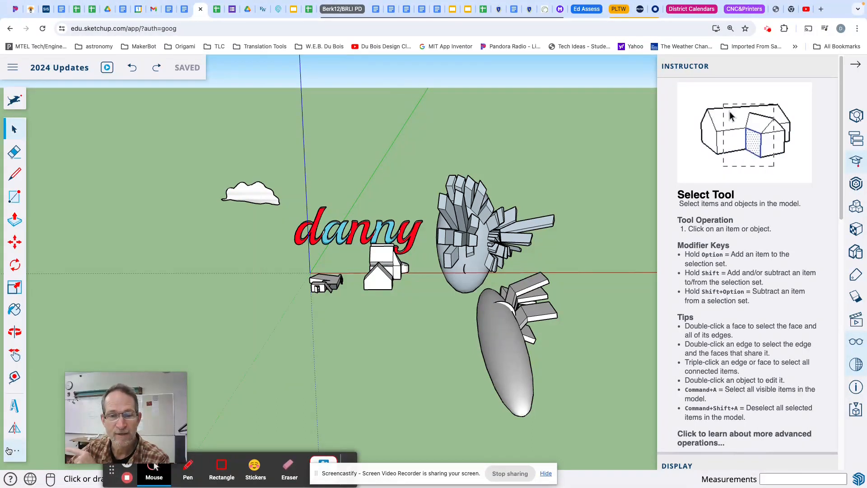
- Open the expanded tools panel from the three-dots button on the left toolbar
left_click(14, 451)
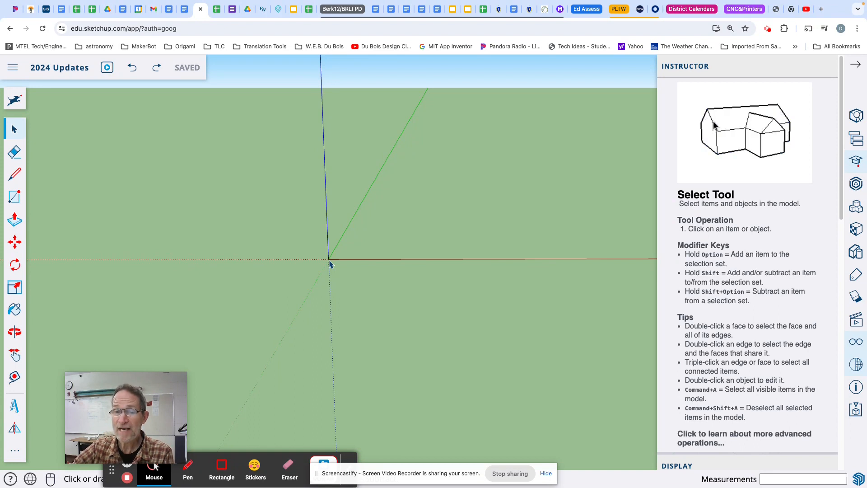
mouse_move(332, 230)
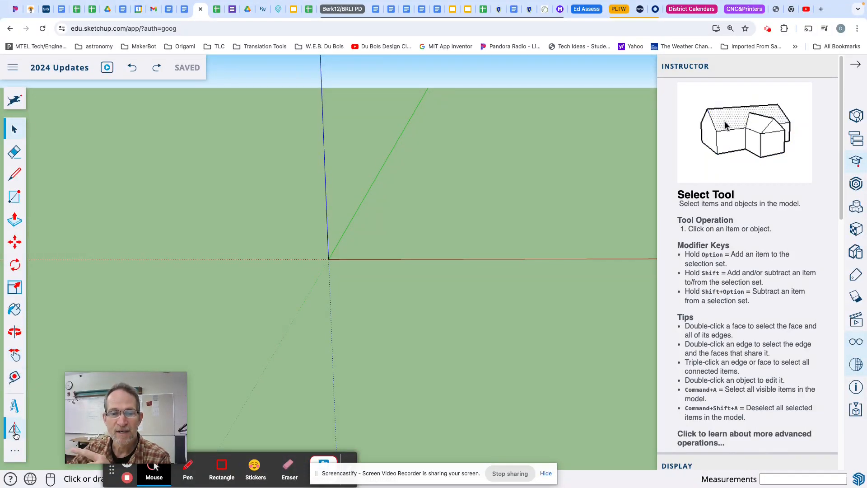
left_click(15, 429)
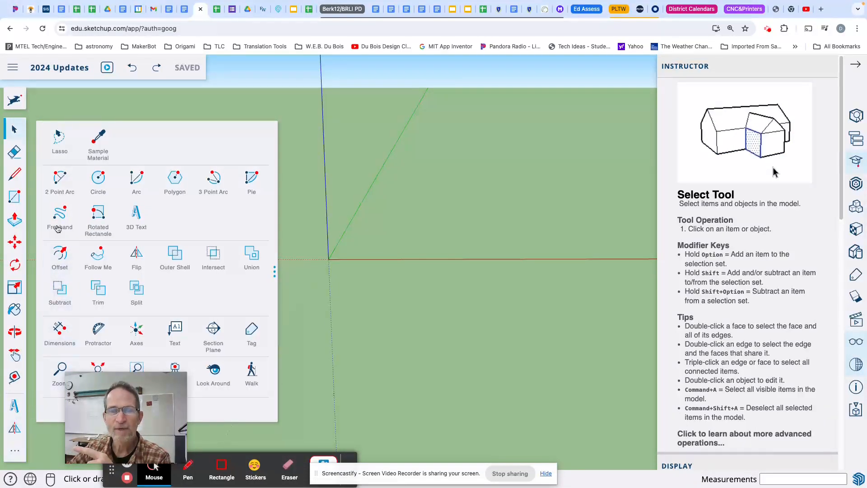